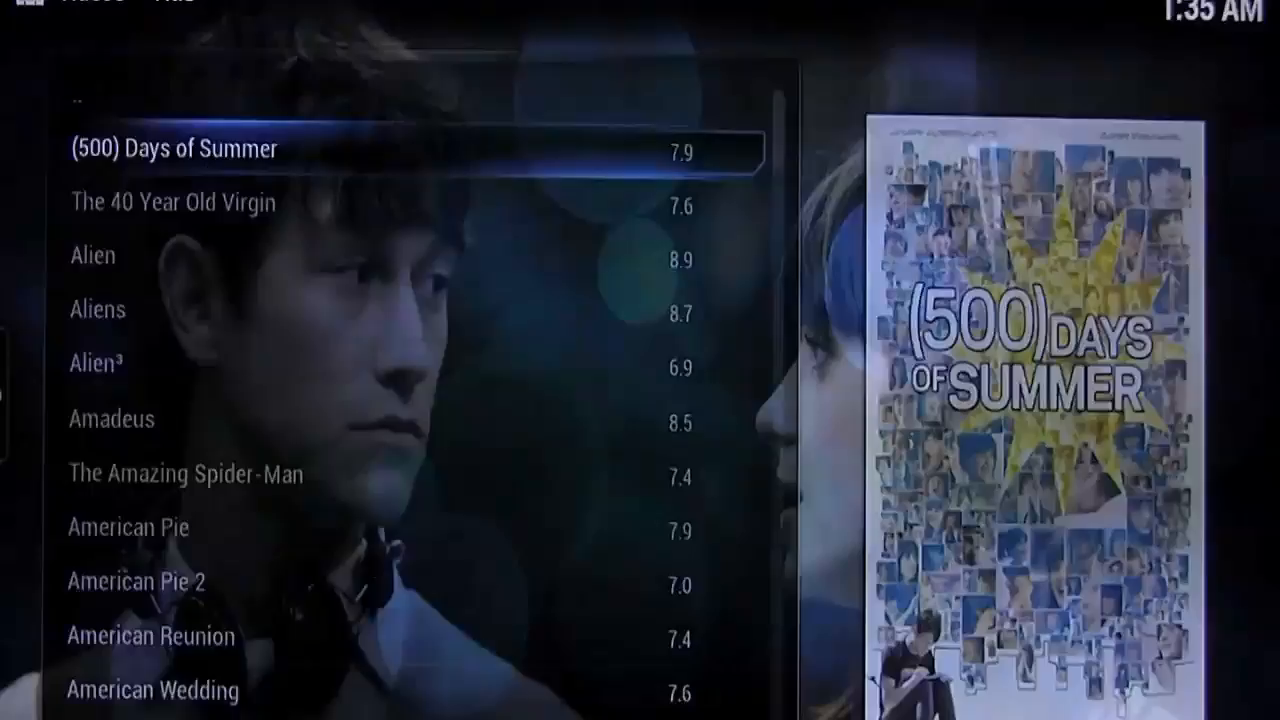
Move down the Movies list from (500) Days of Summer to The 40 Year Old Virgin.
key("Down")
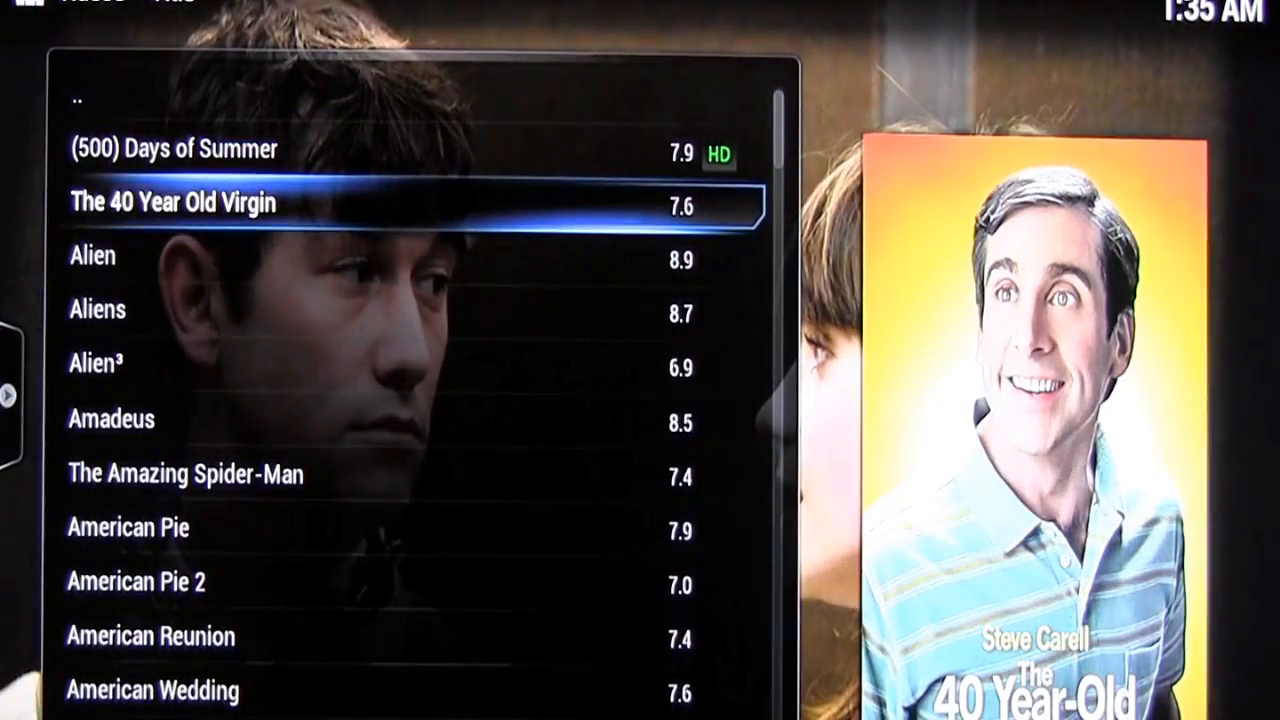
key("down")
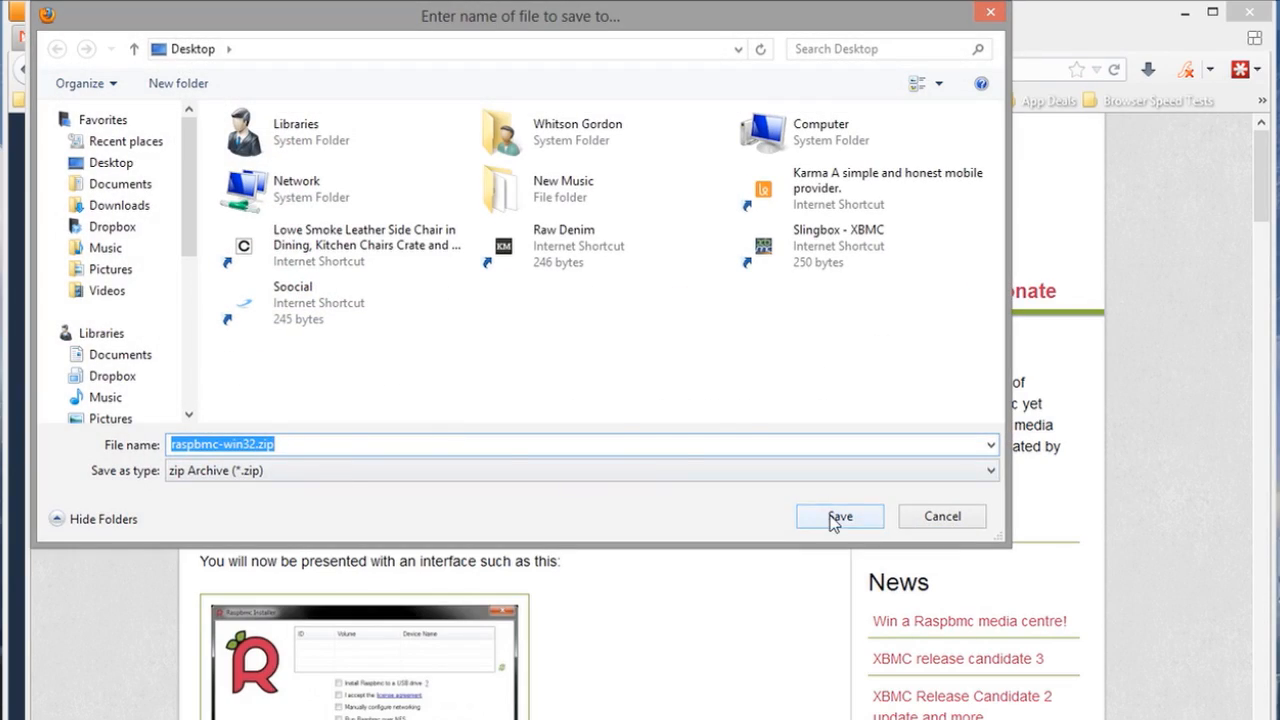
Save raspbmc-win32.zip to the Desktop, accept the license, and install Raspbmc onto the SD card.
left_click(839, 516)
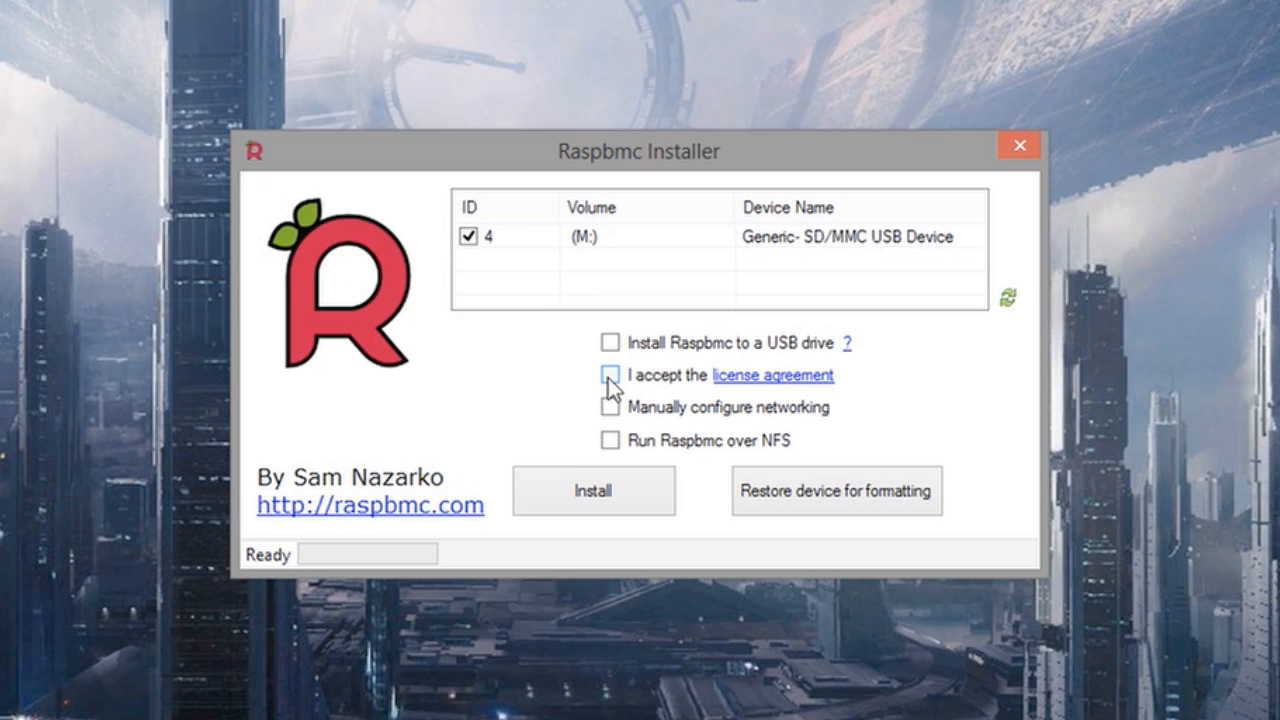
left_click(610, 375)
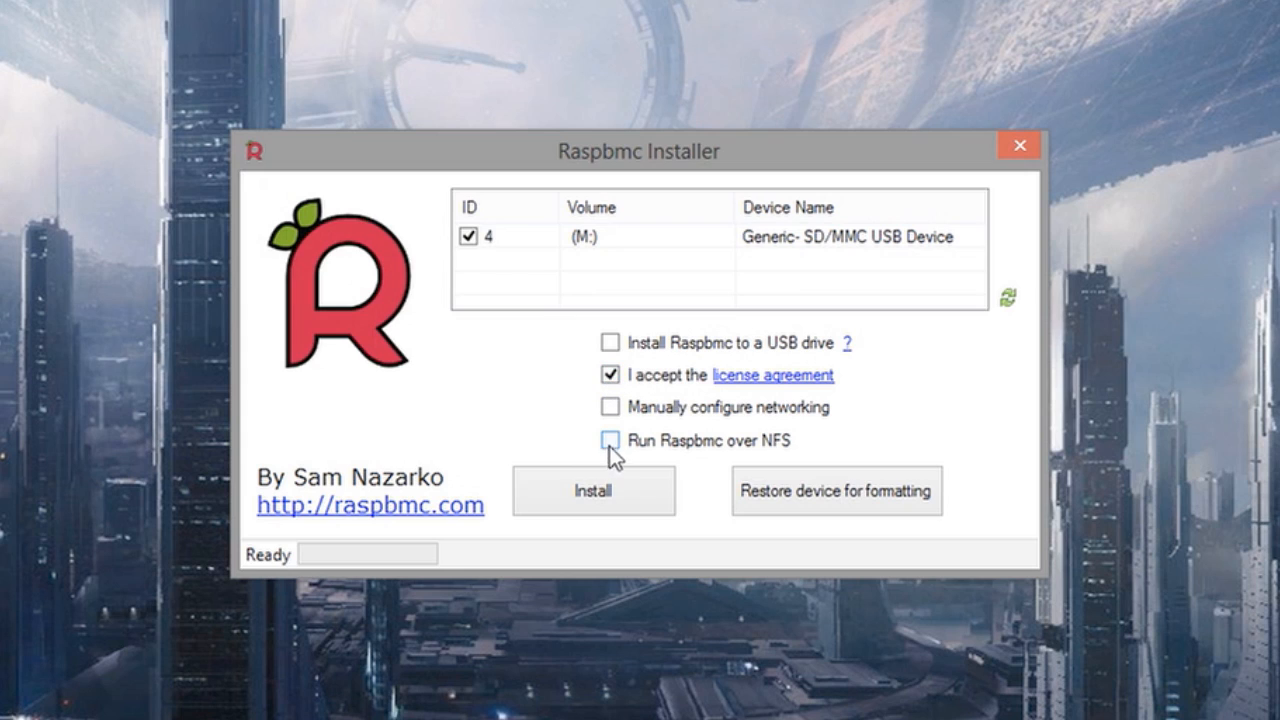
left_click(593, 491)
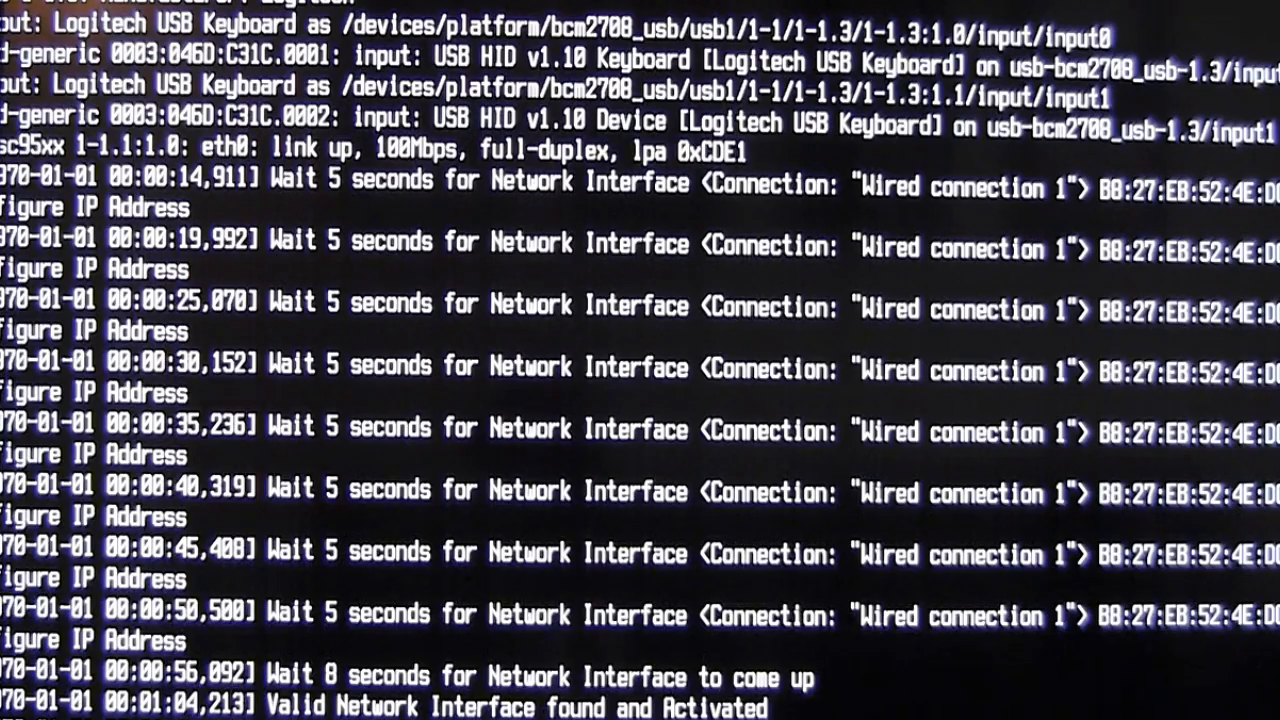
Scroll the Raspberry Pi boot log until the wired network interface is activated.
scroll("down", 3)
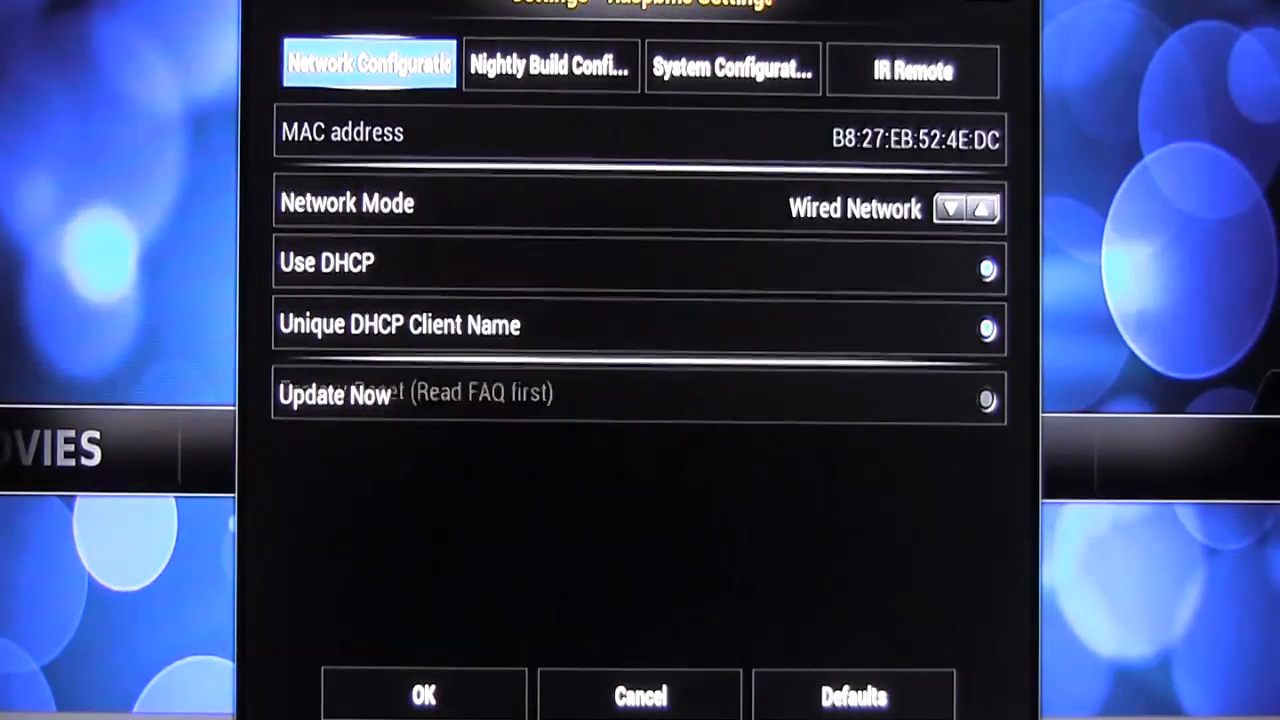
View the System Configuration tab, then the IR Remote tab with GPIO profile Default.
left_click(733, 68)
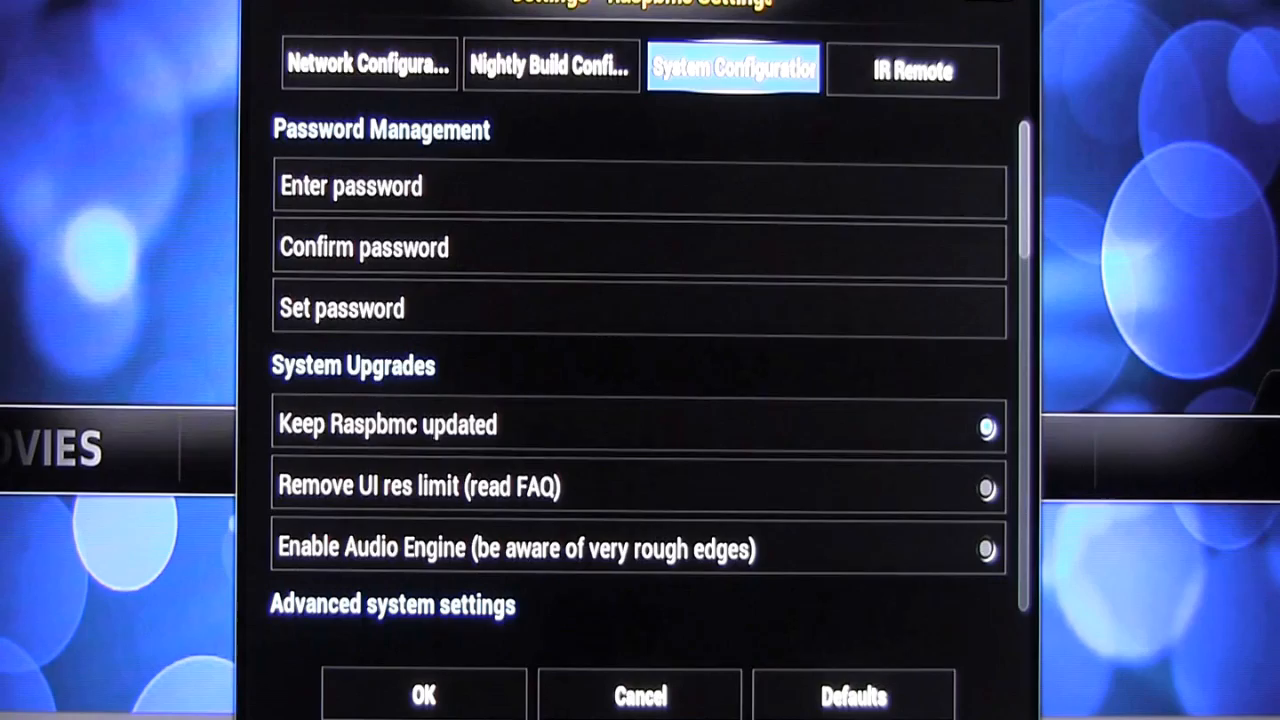
left_click(911, 69)
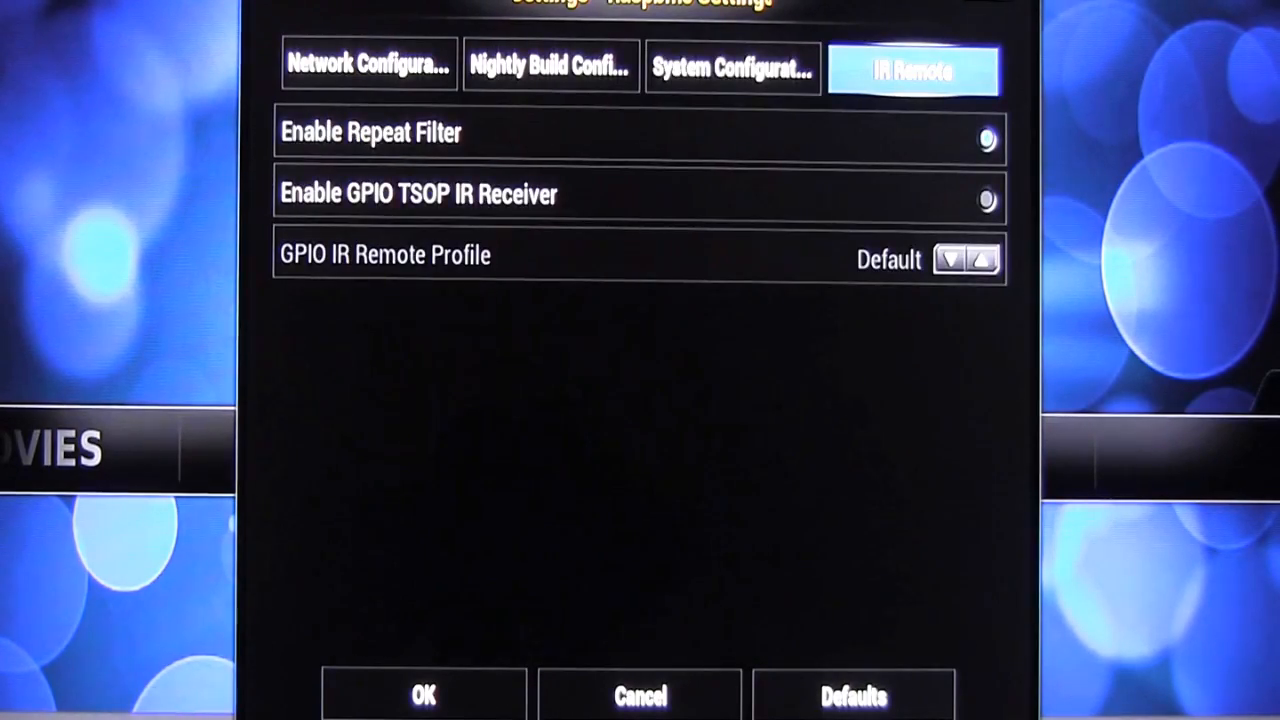